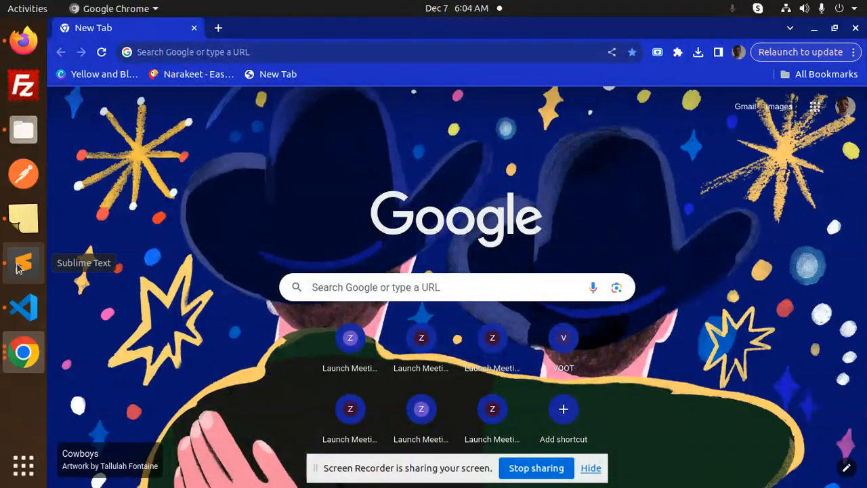
Bring up the untitled notes file with the custom posts columns function for featured images
click(22, 263)
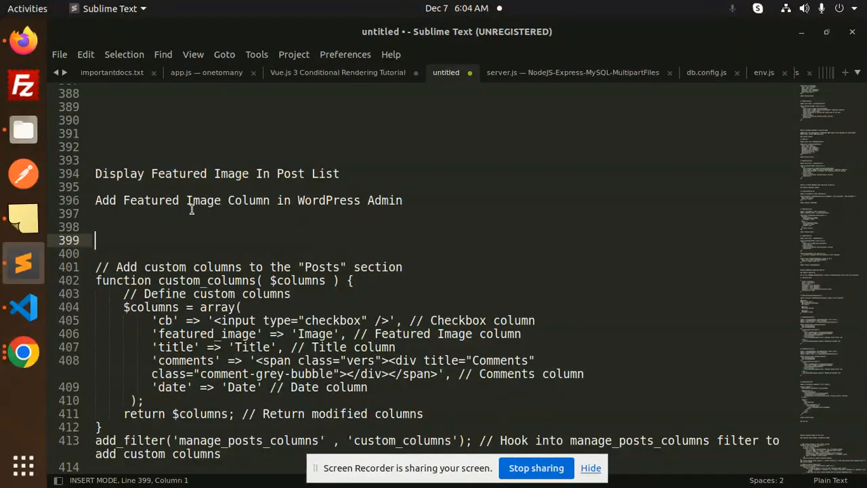
double_click(150, 201)
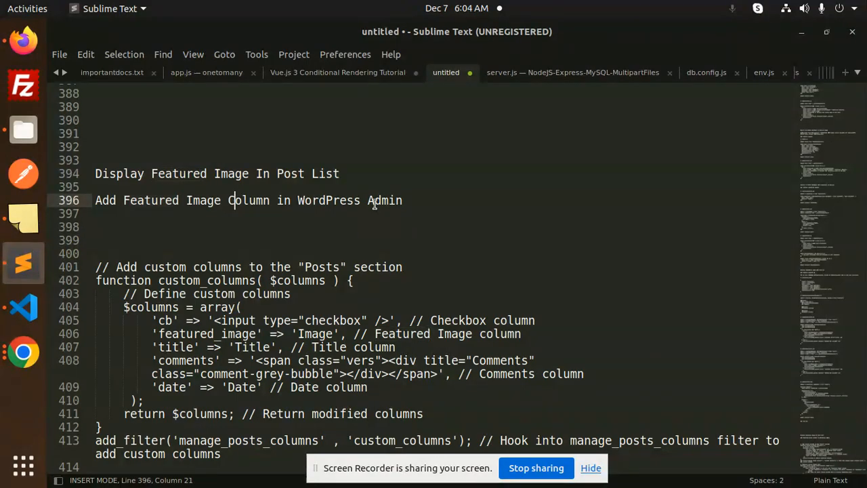
mouse_move(244, 130)
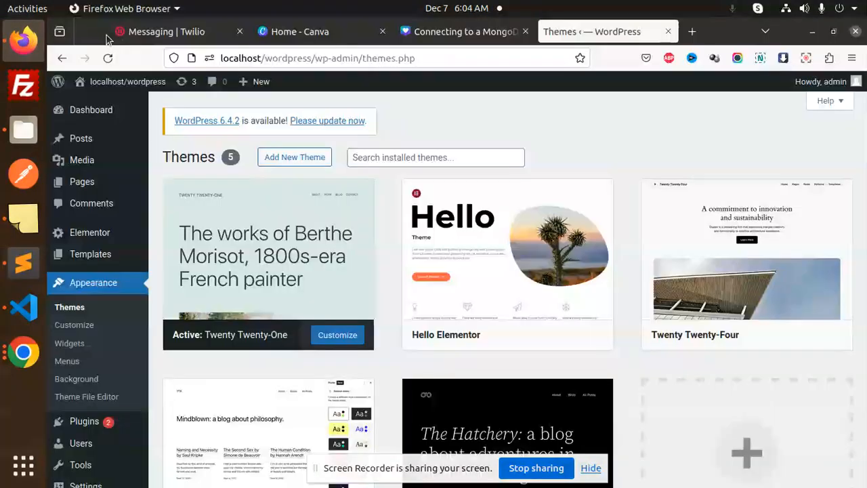
Check the first post's Featured Image panel in the editor, then return to All Posts and the notes
click(81, 138)
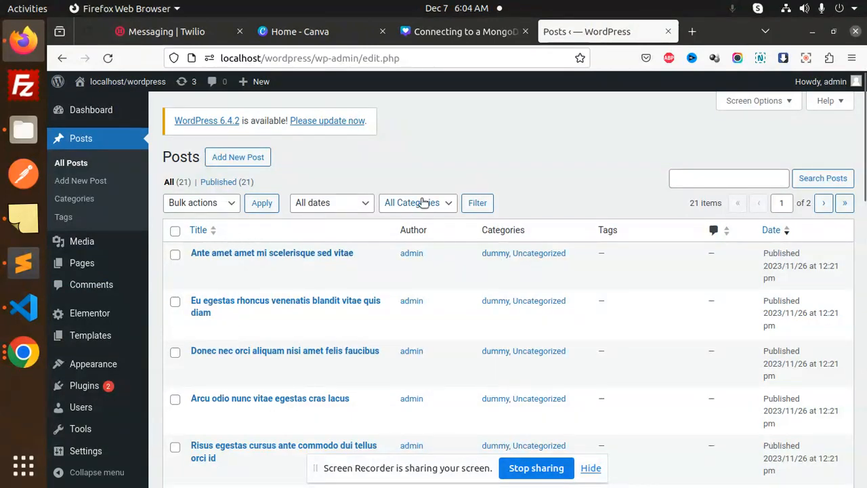
mouse_move(271, 254)
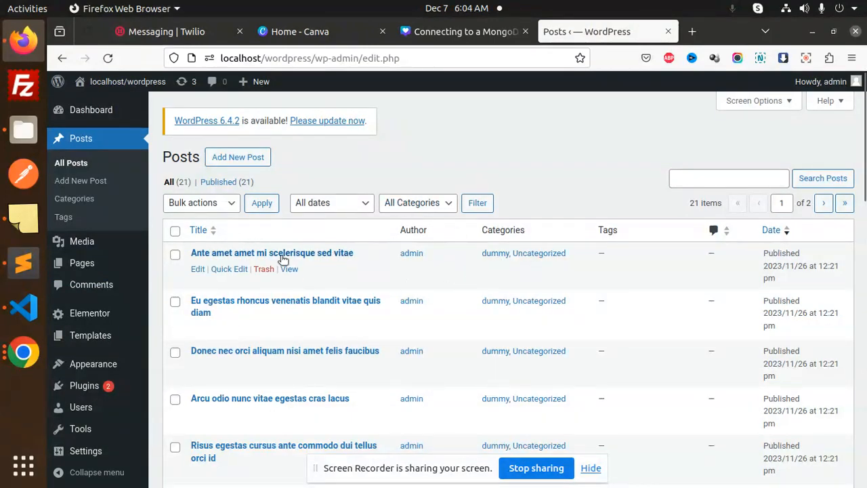
click(271, 253)
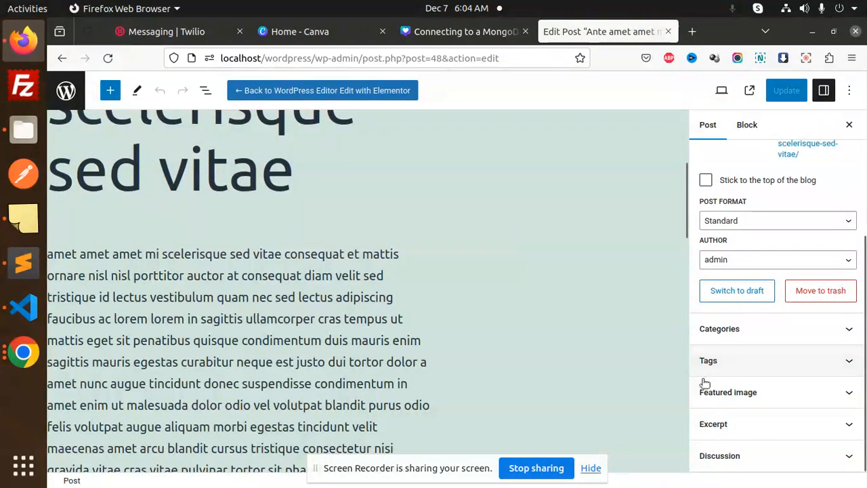
click(728, 391)
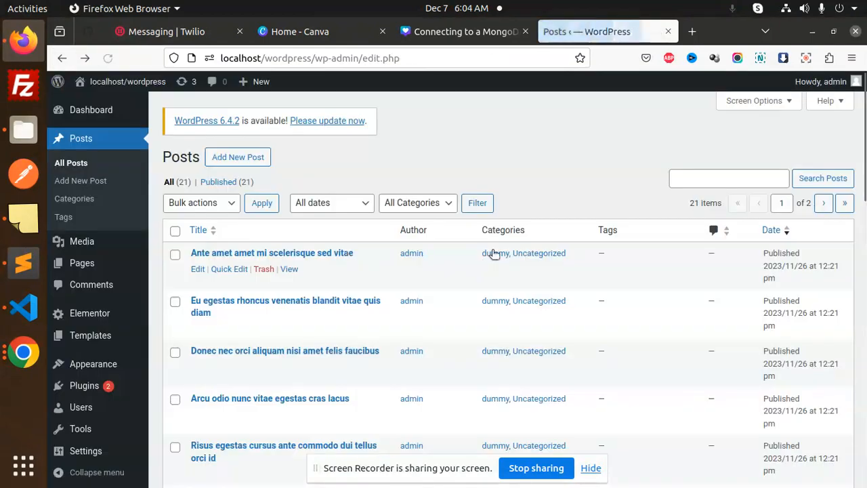
mouse_move(647, 329)
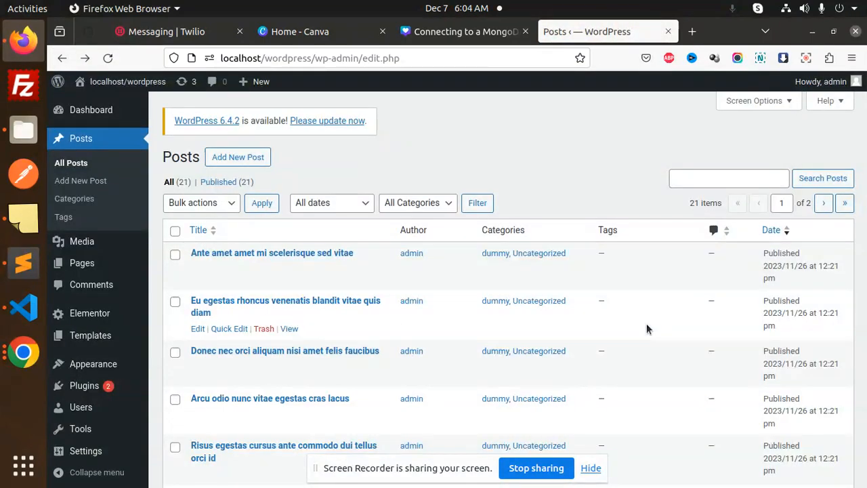
click(23, 306)
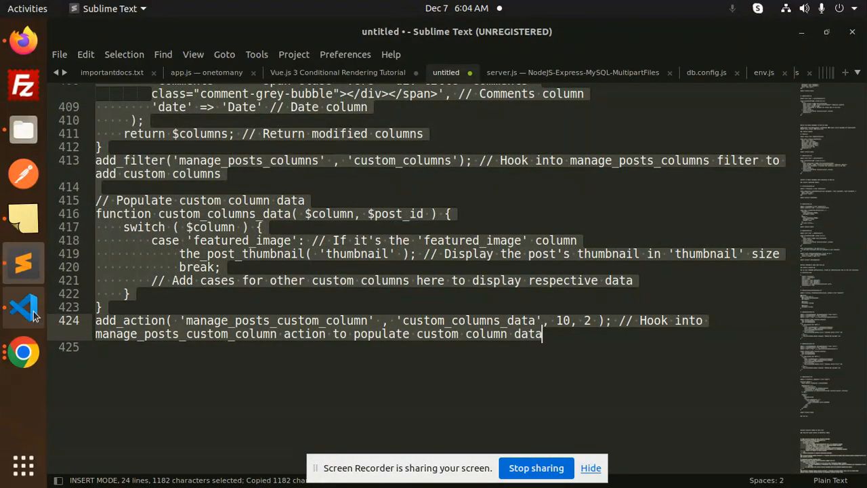
Carry the copied column definition, filter hook and populating function over to the theme editor
click(23, 306)
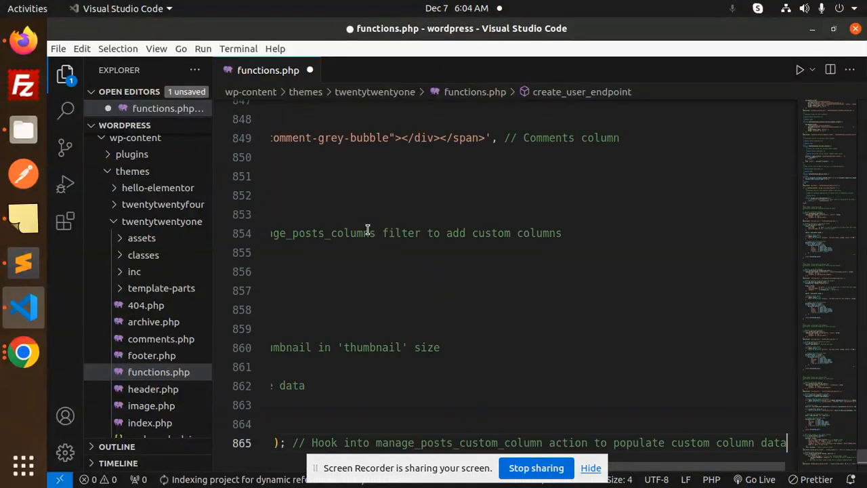
Append the custom column code to twentytwentyone's functions.php and save it
click(156, 49)
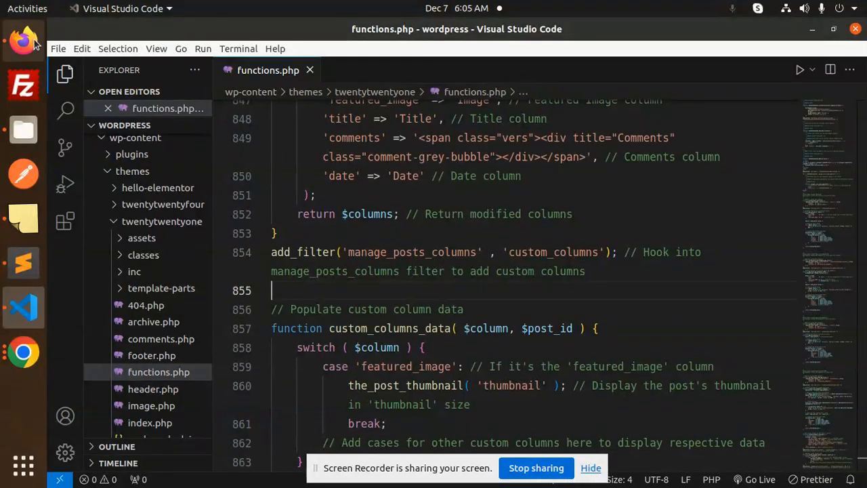
click(23, 40)
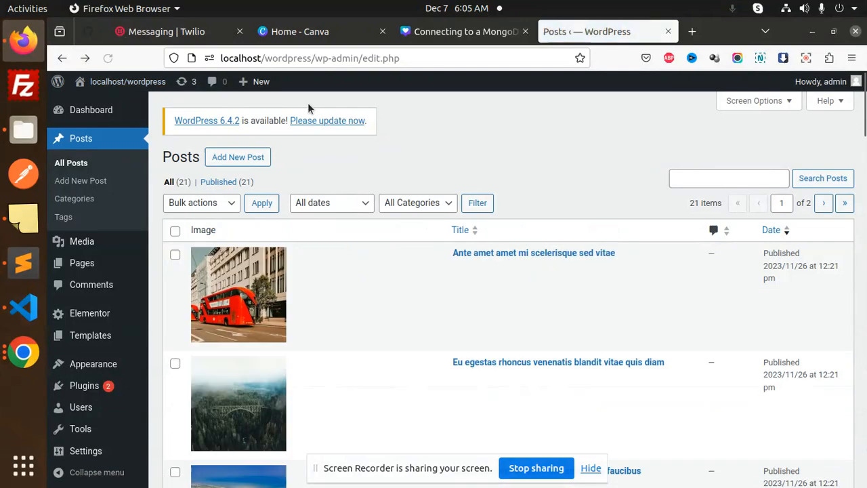
Scroll through every post row to confirm each shows a thumbnail in the Image column
scroll(down, 3)
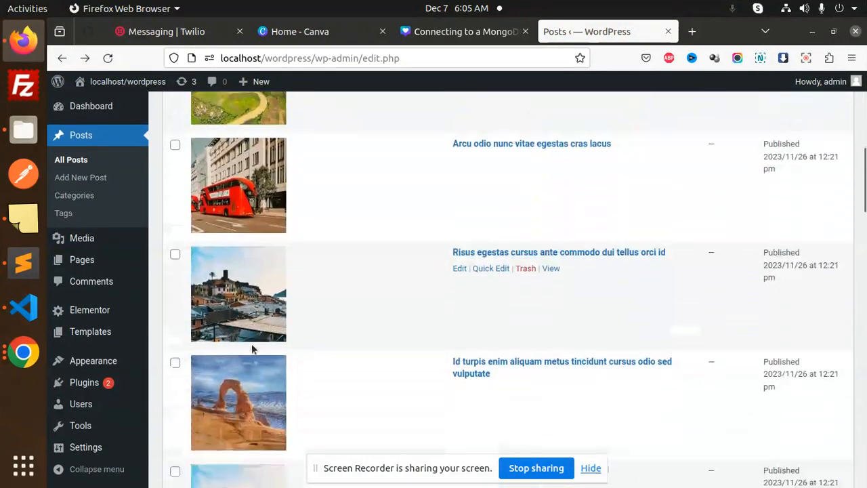
scroll(down, 3)
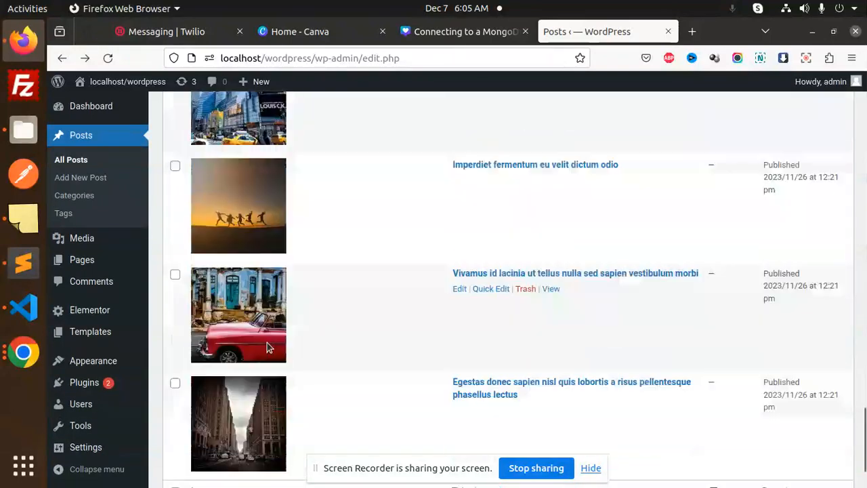
click(23, 306)
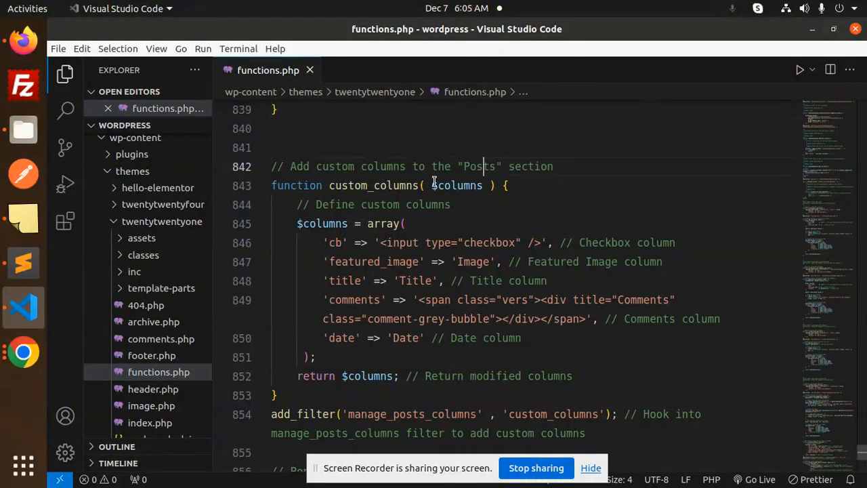
click(373, 184)
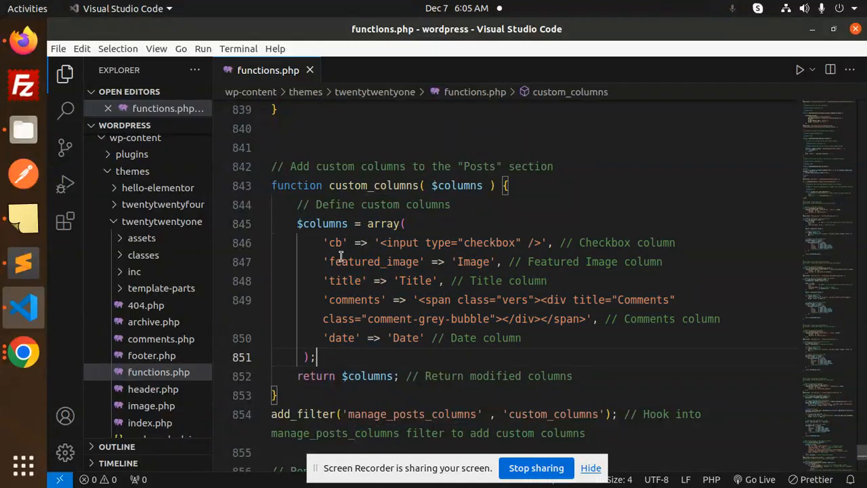
double_click(374, 261)
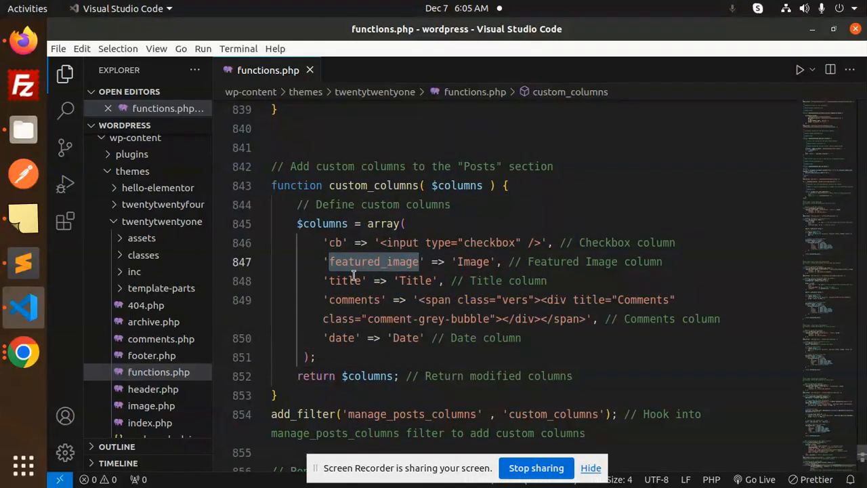
mouse_move(463, 313)
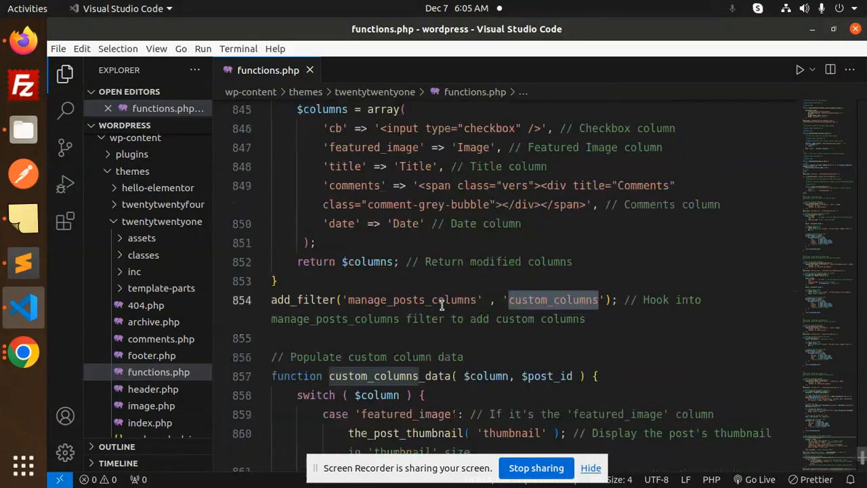
scroll(down, 3)
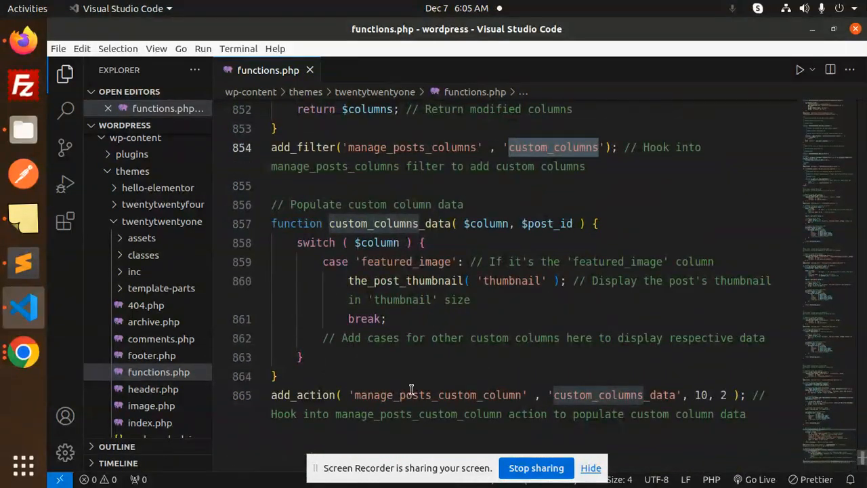
double_click(437, 396)
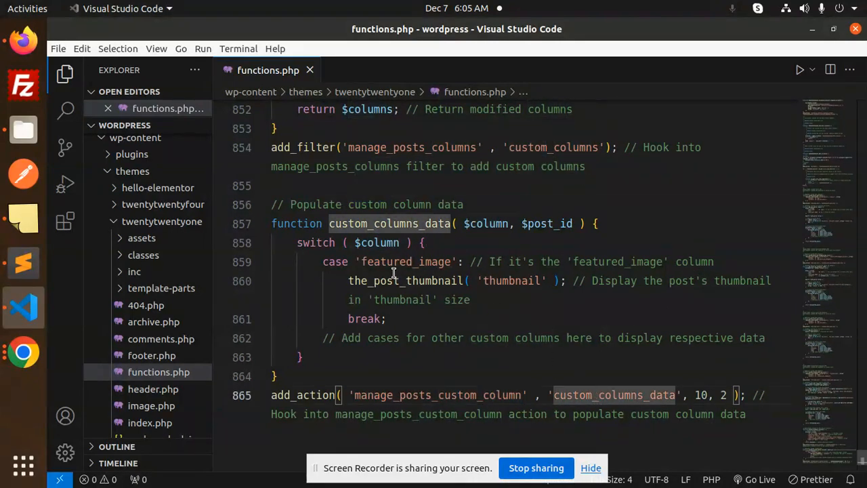
double_click(407, 262)
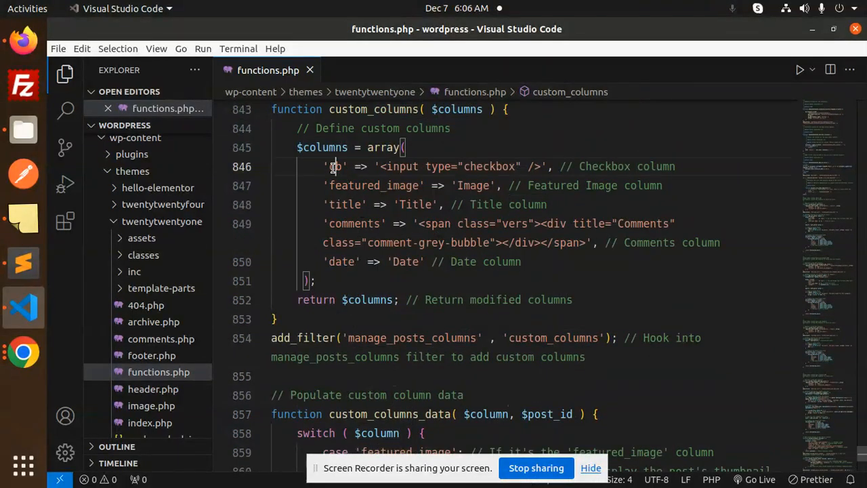
double_click(372, 184)
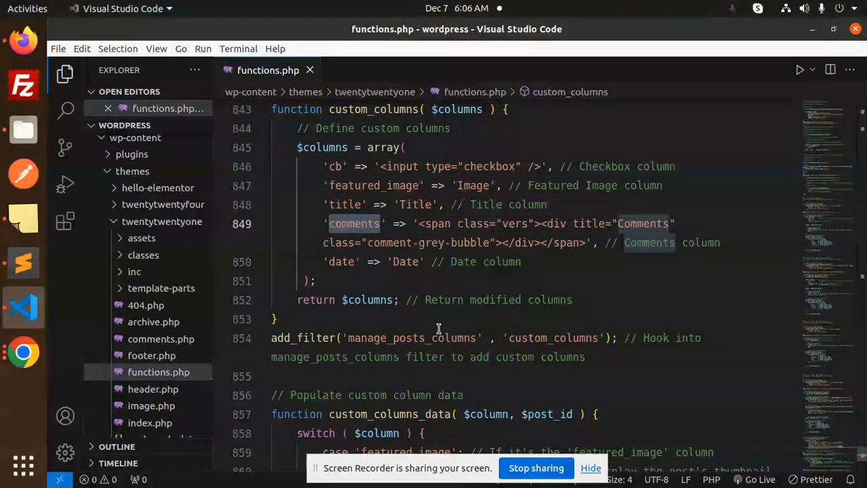
scroll(down, 3)
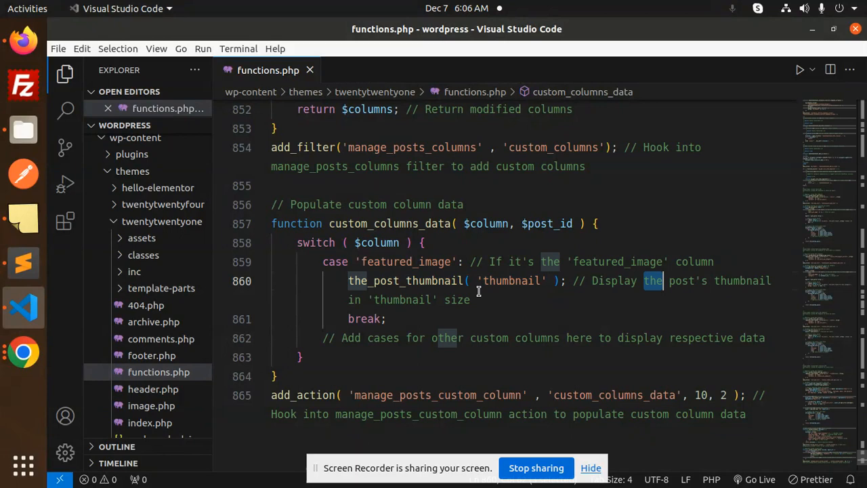
scroll(down, 3)
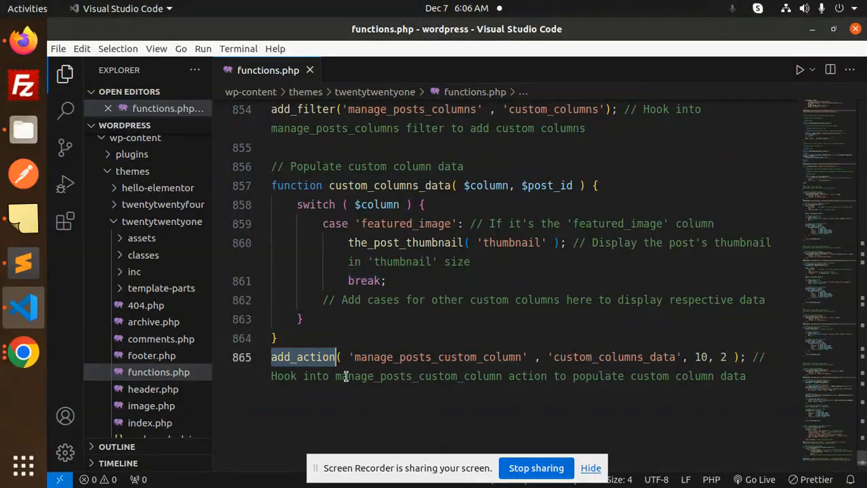
double_click(418, 376)
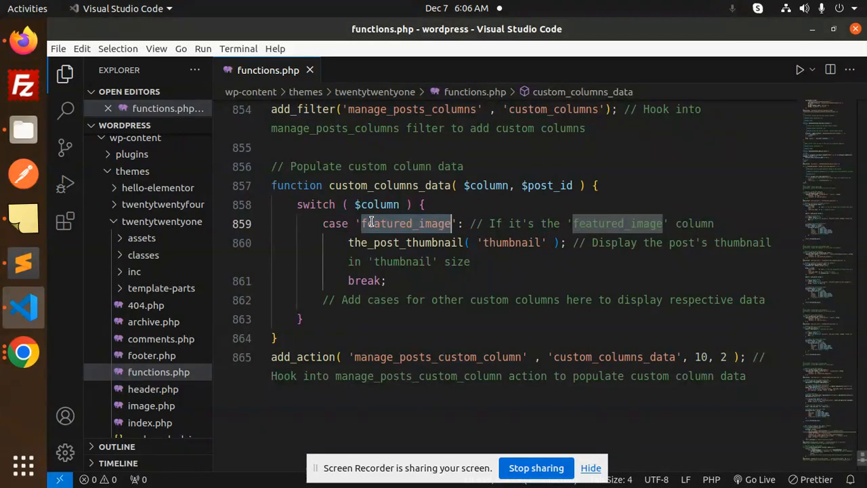
drag(360, 224, 401, 262)
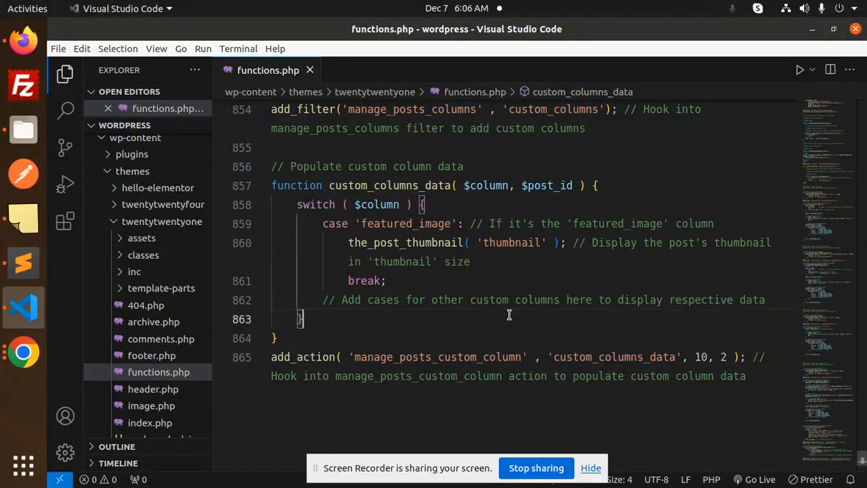
mouse_move(502, 264)
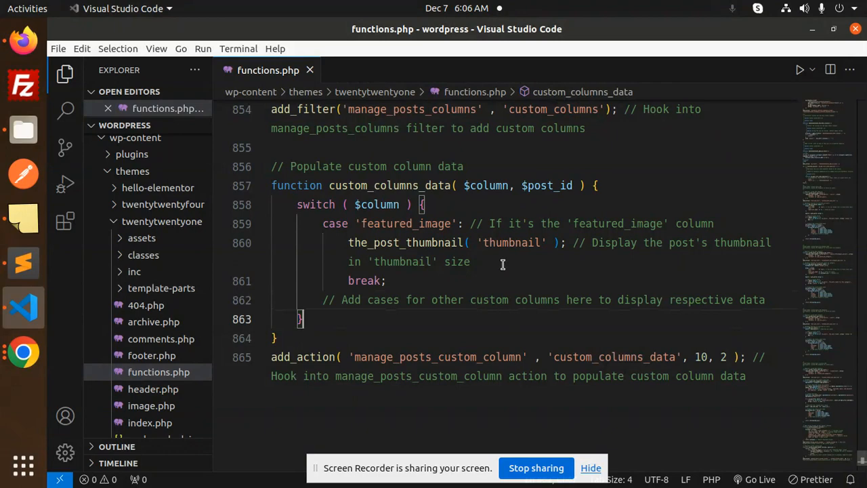